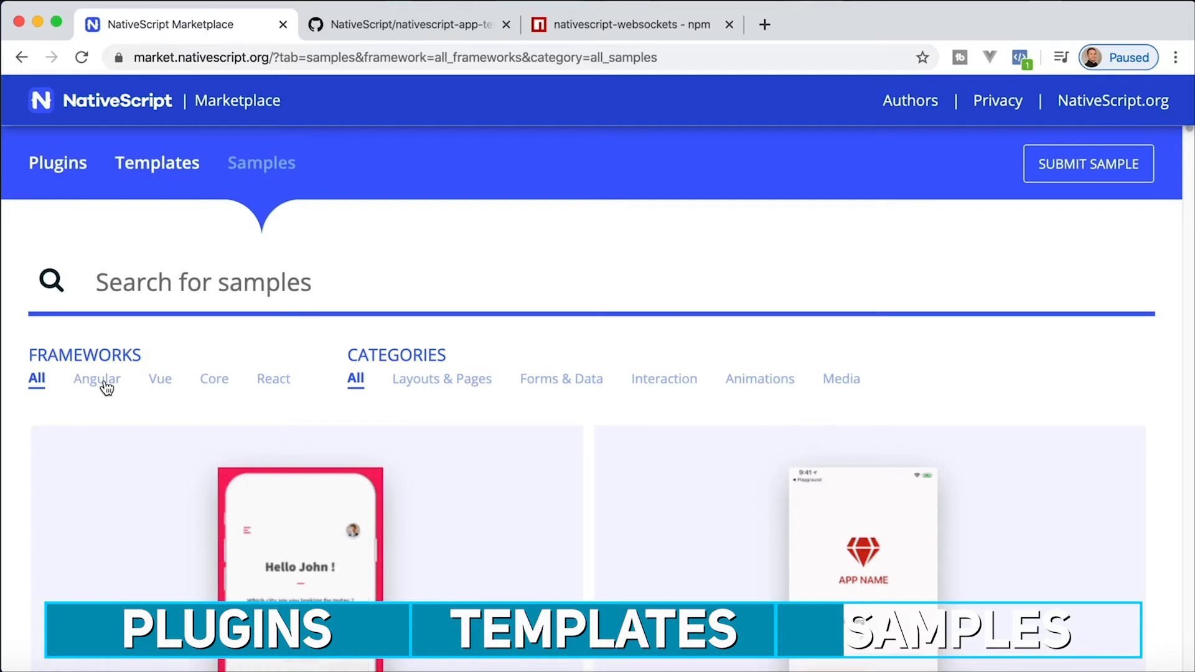
- Filter the Samples listing to the Angular framework under Frameworks
{"action": "left_click", "coordinate": [96, 379]}
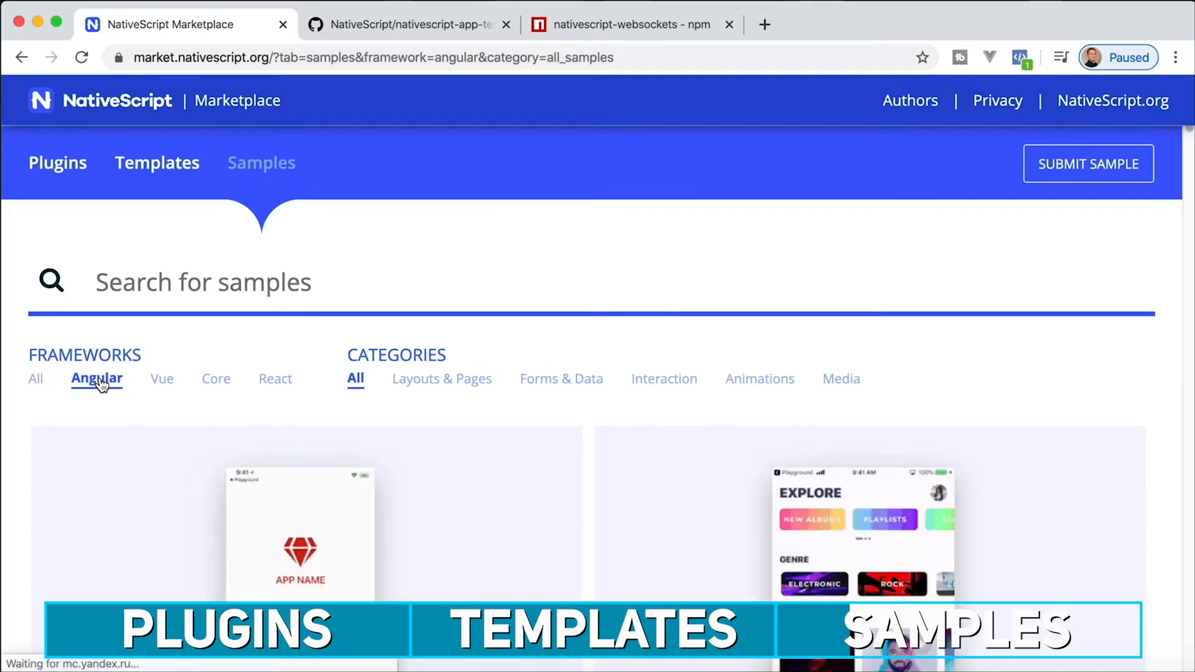